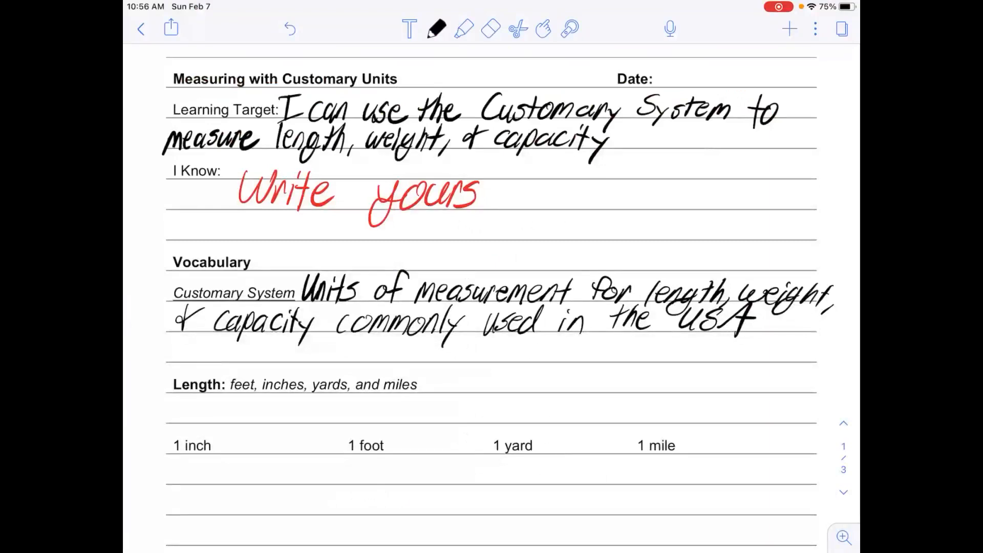
- Swipe the yellow highlighter over the Learning Target, Date, I Know and Customary System labels
click(464, 27)
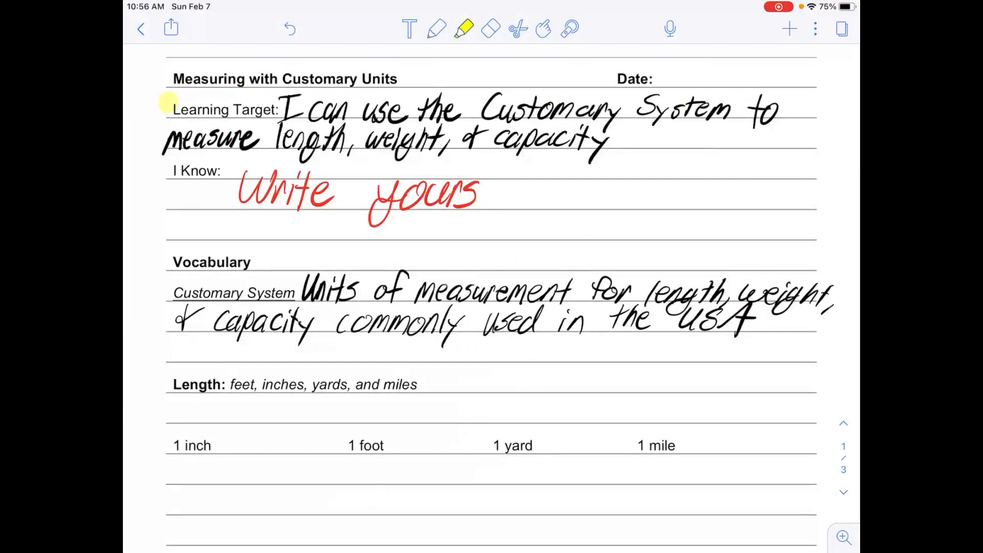
drag(170, 109, 279, 109)
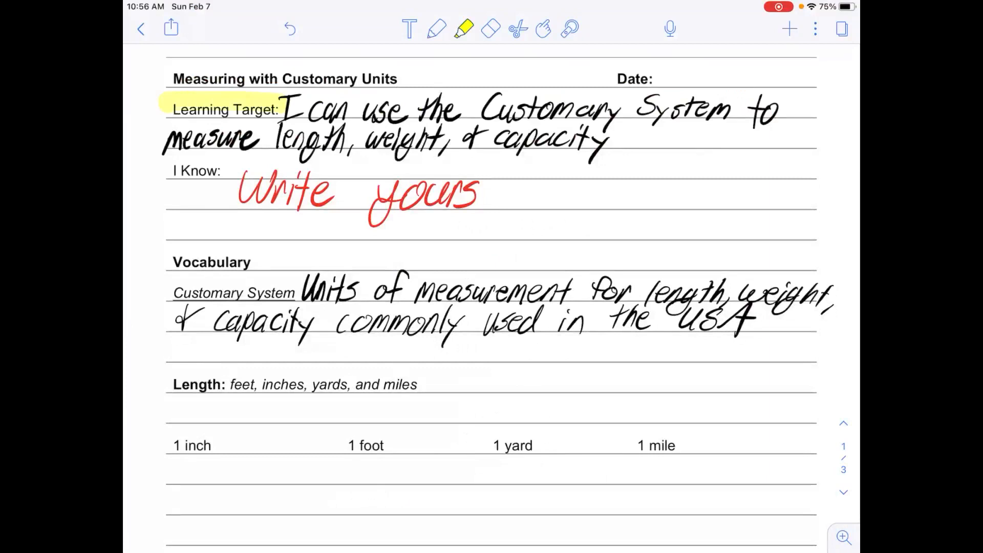
drag(618, 78, 678, 78)
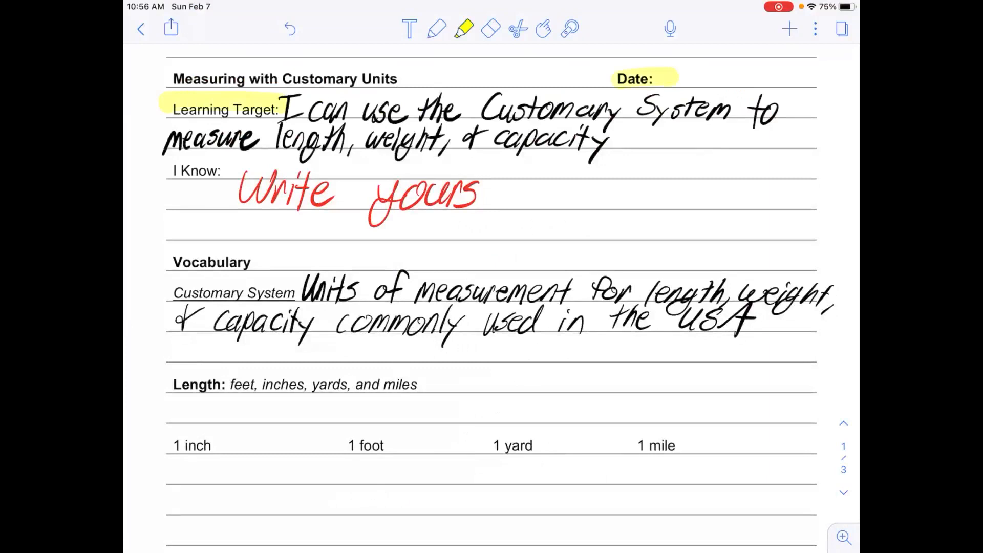
drag(170, 171, 220, 171)
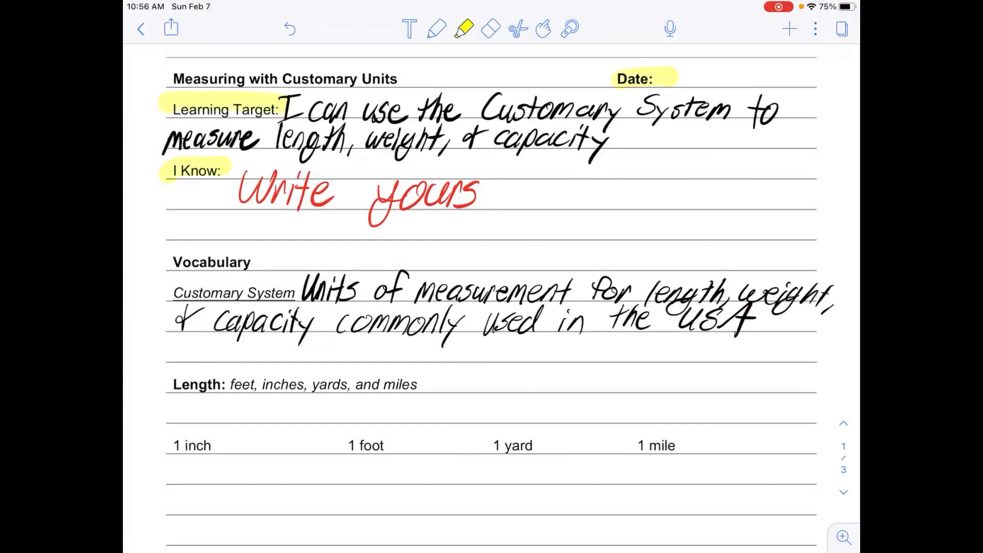
drag(172, 293, 295, 293)
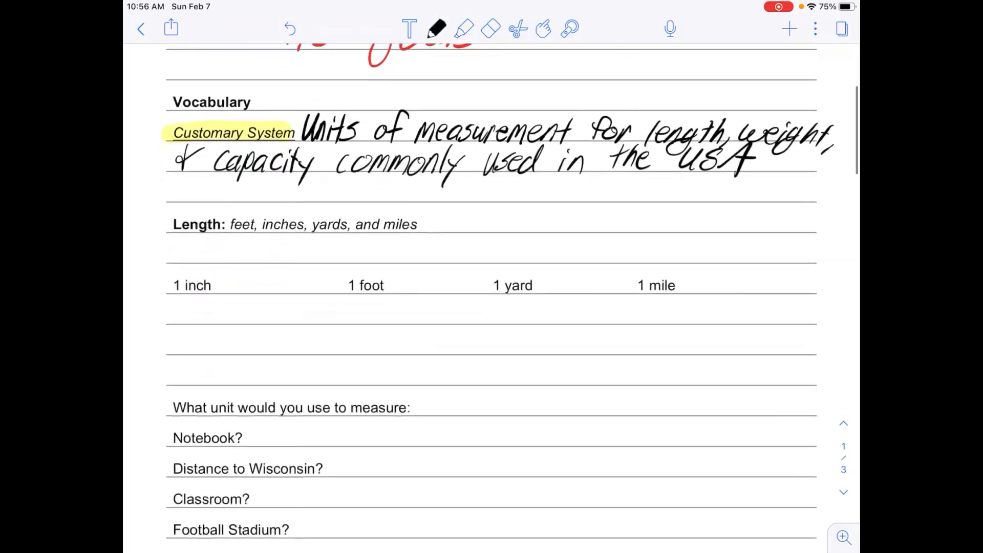
- Highlight feet, inches, yards and miles in the Length line, then return to black ink
scroll(down, 3)
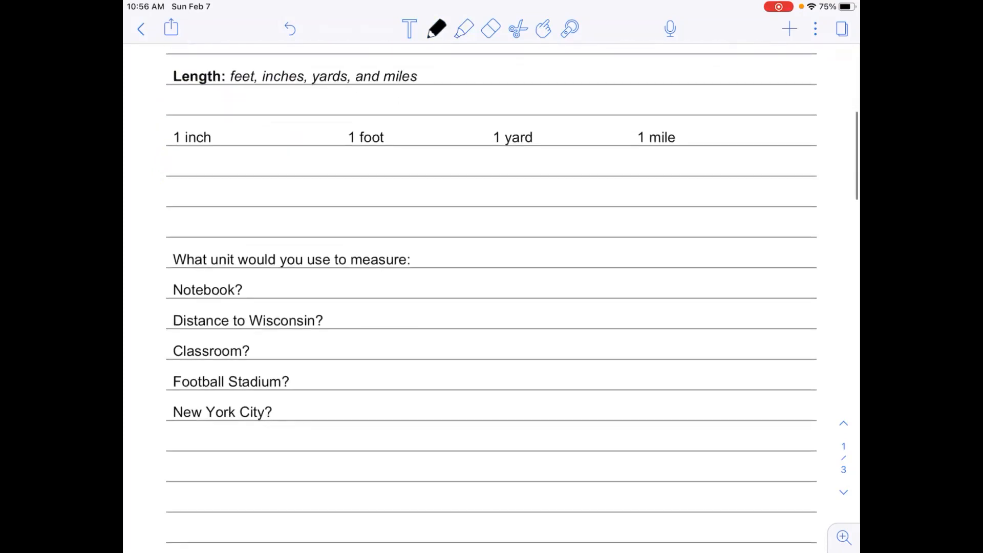
click(465, 29)
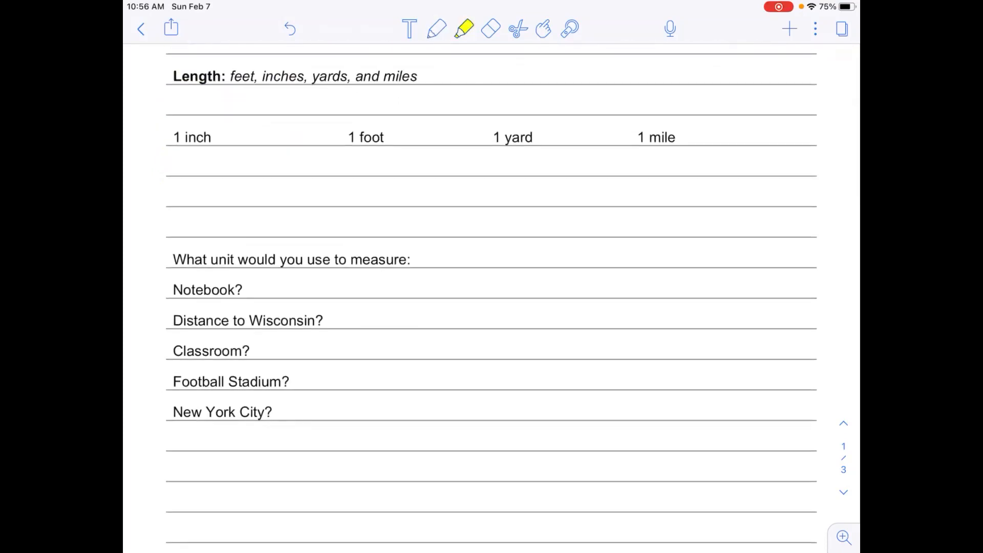
drag(229, 76, 257, 76)
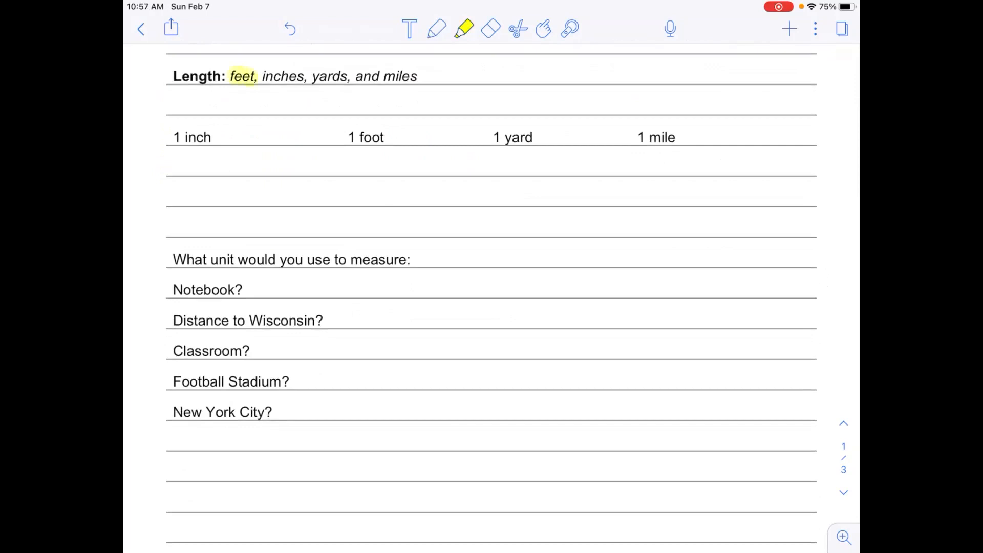
drag(257, 77, 417, 76)
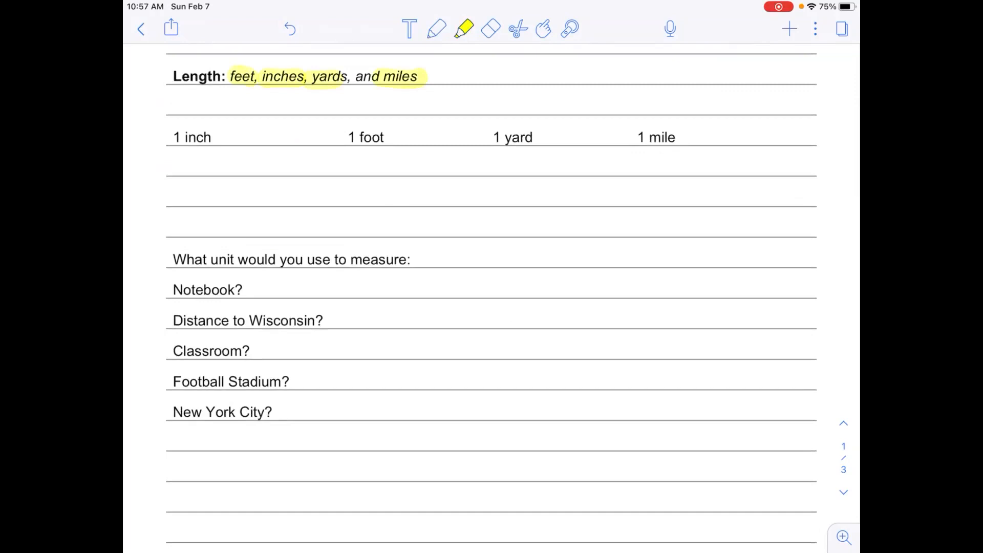
click(434, 27)
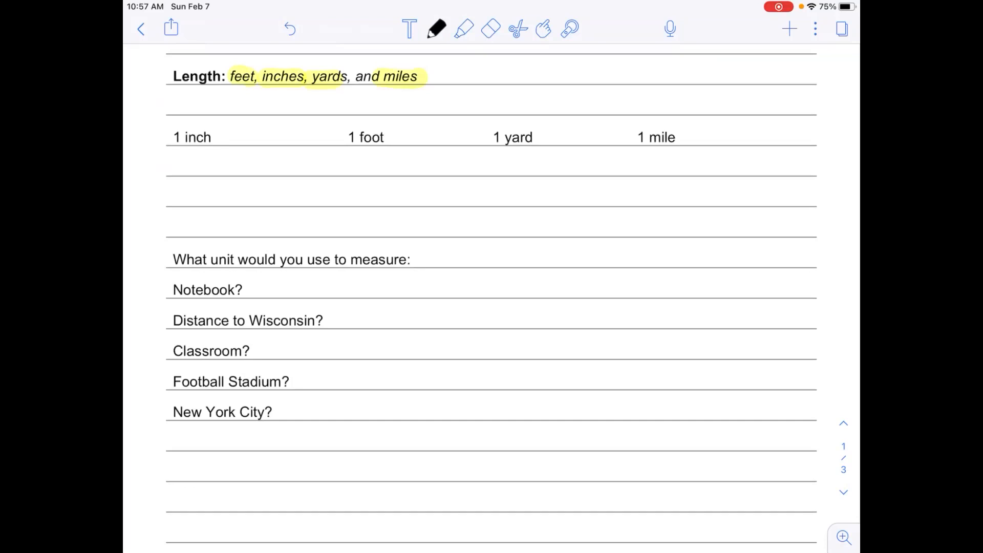
- Write 'length of a paper clip', 'shoulder to elbow' and 'width of a door' under 1 inch, foot, yard
drag(169, 163, 195, 163)
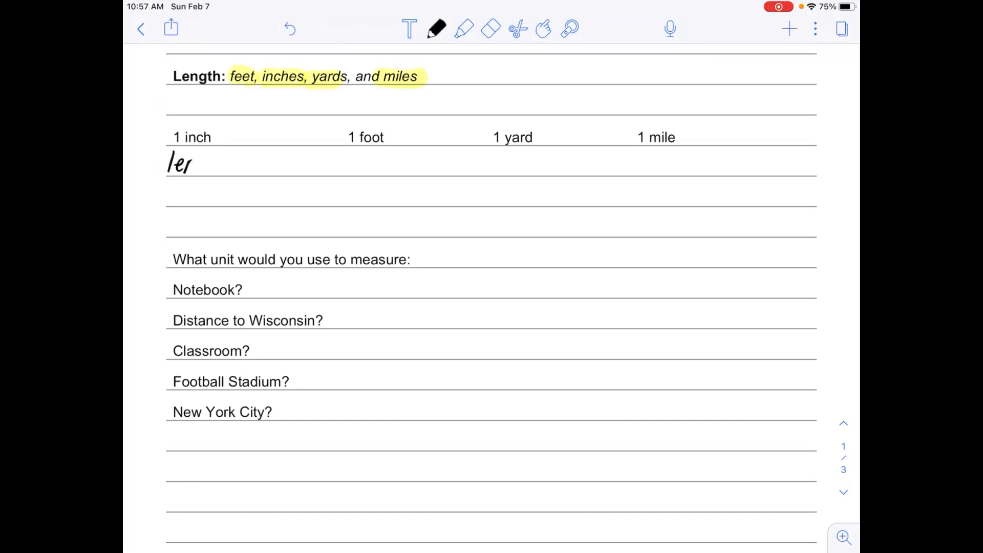
drag(195, 166, 226, 166)
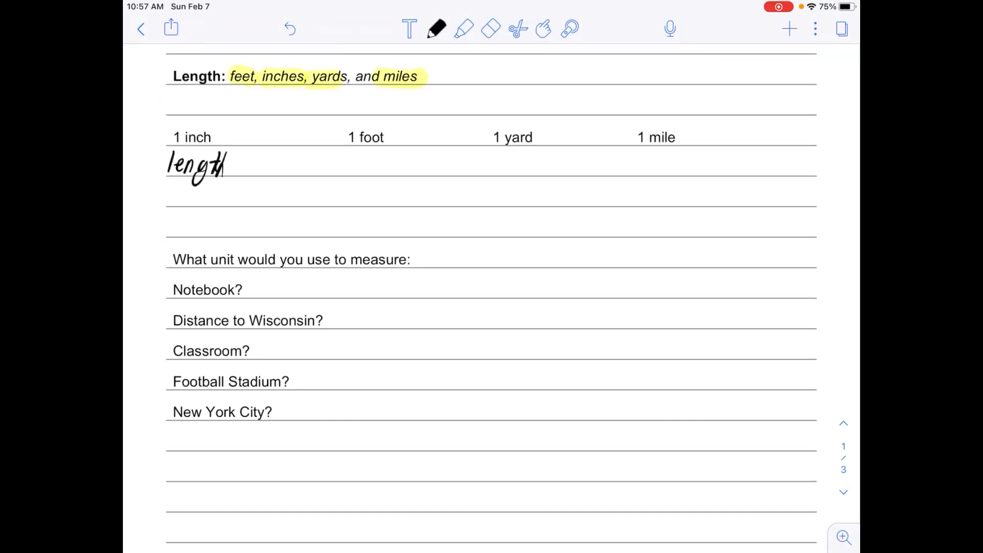
drag(226, 166, 176, 201)
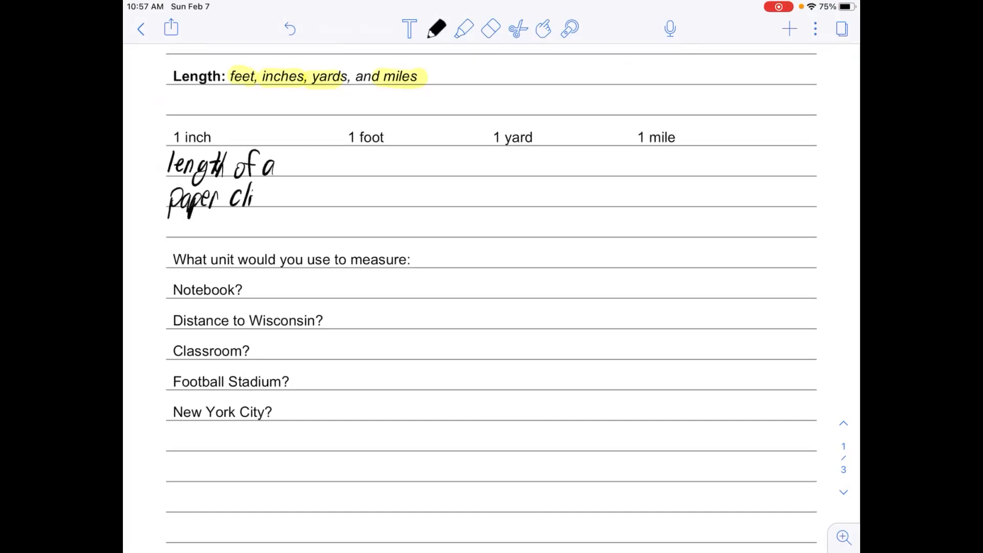
drag(254, 199, 266, 201)
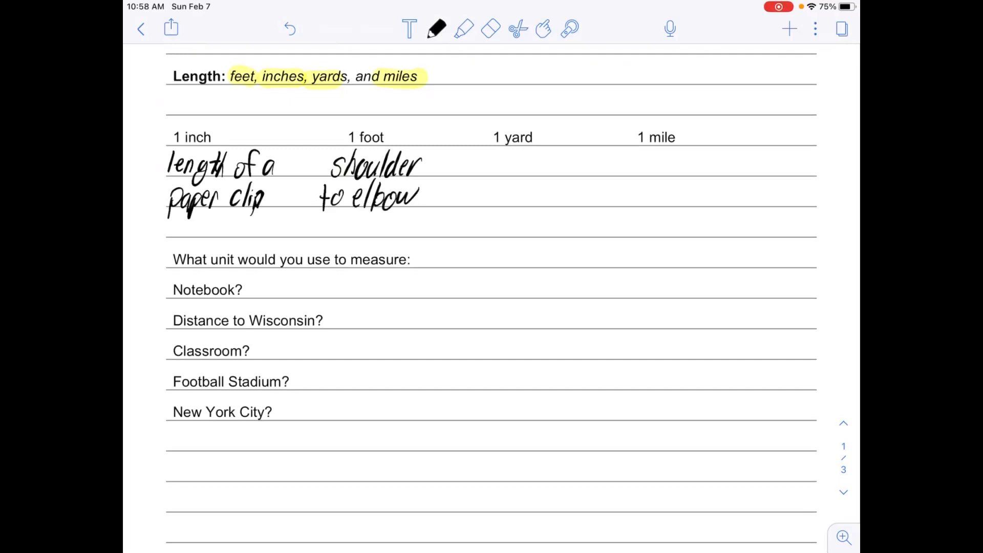
drag(483, 156, 489, 172)
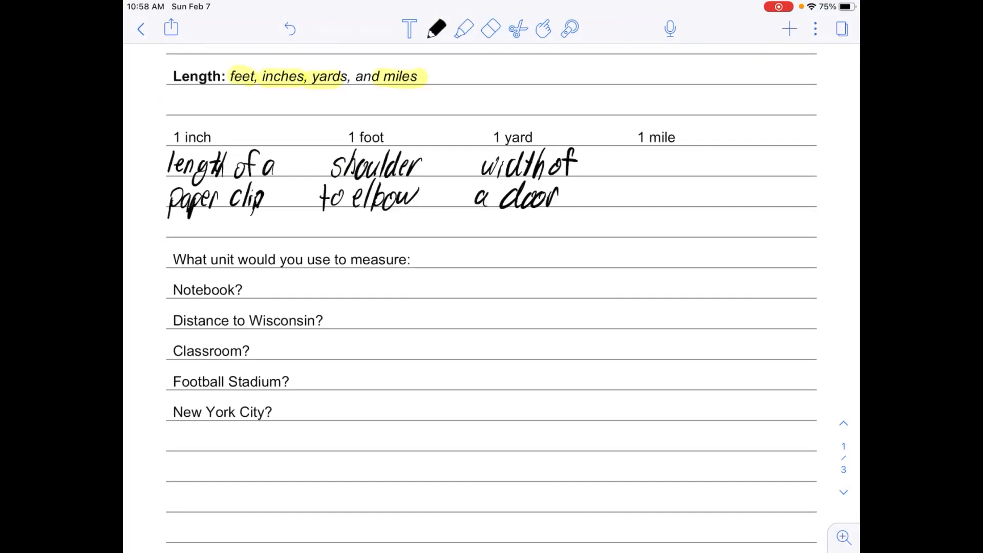
- Write 'distance between LVHS & LSHS' under the 1 mile label
drag(621, 166, 680, 166)
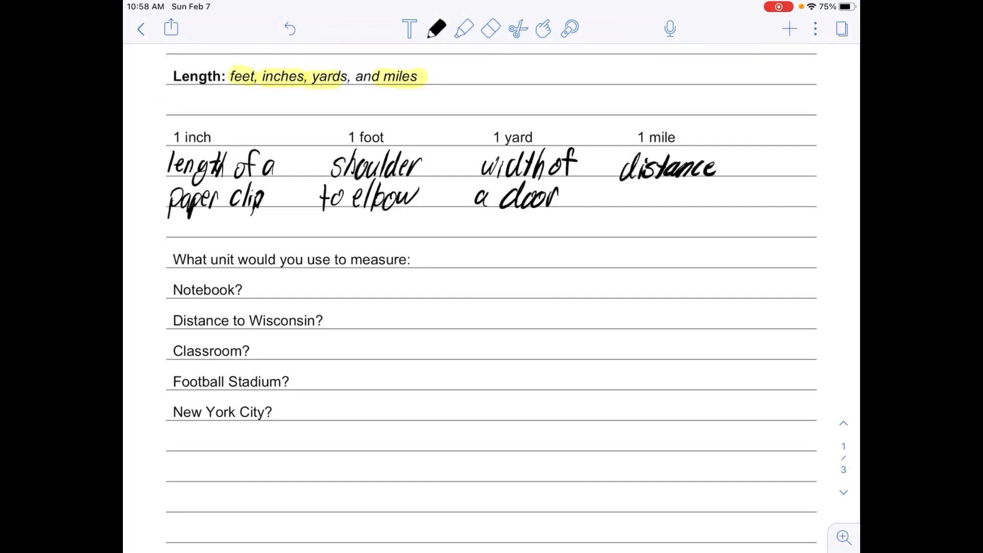
drag(721, 169, 740, 169)
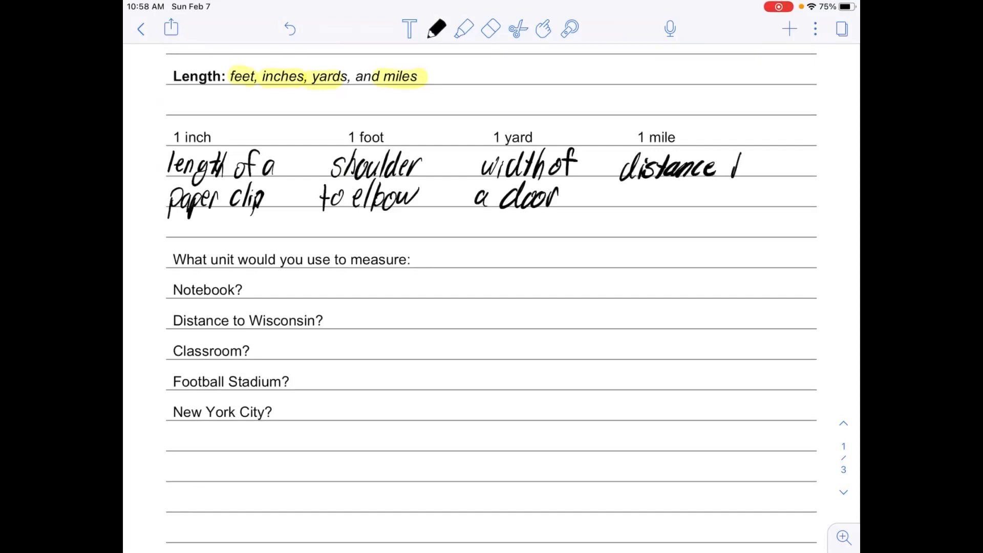
drag(747, 166, 816, 166)
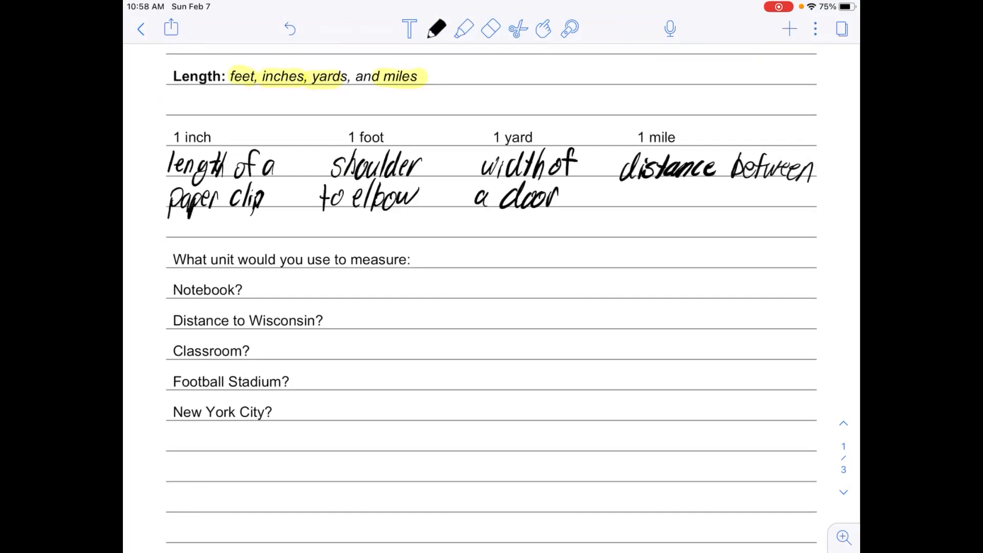
drag(621, 200, 659, 201)
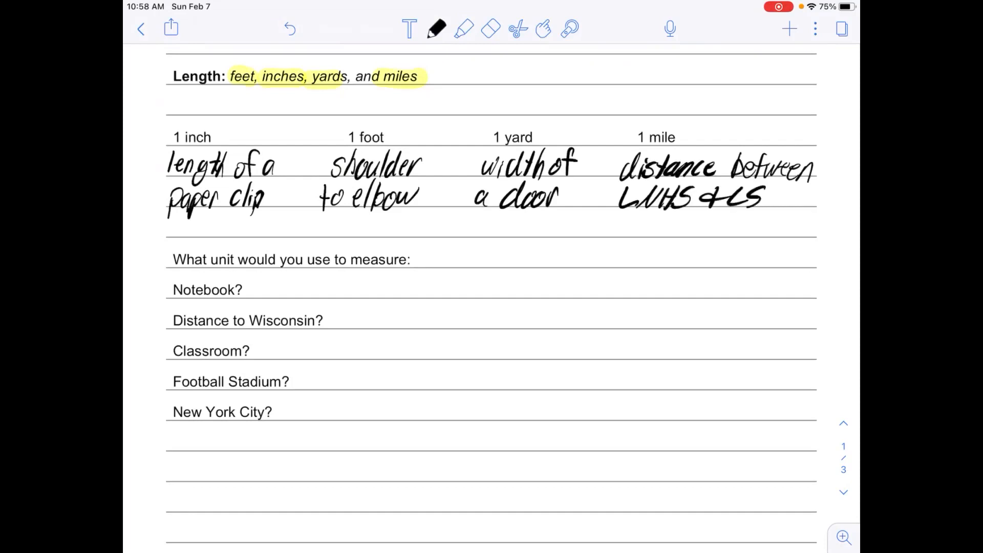
drag(737, 198, 797, 198)
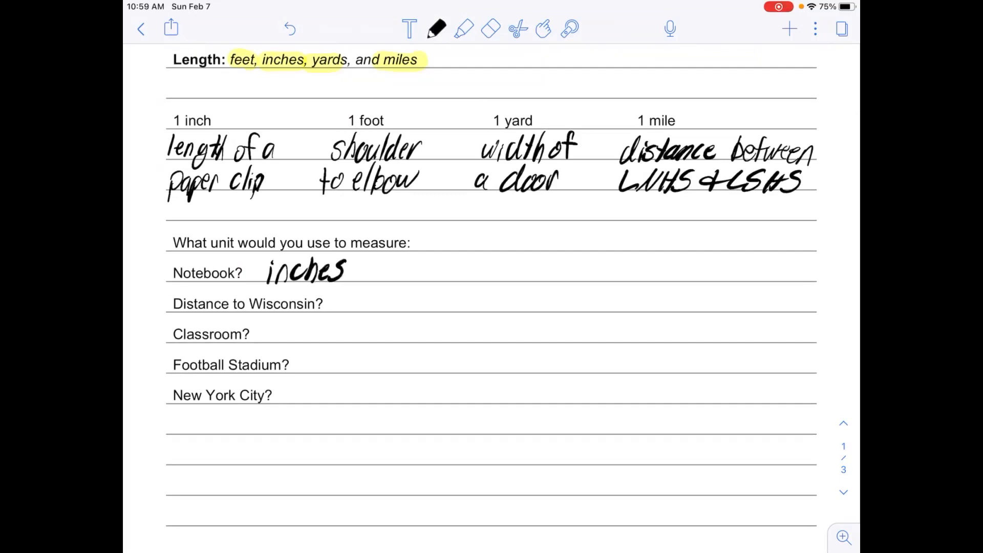
- Draw a vertical yellow highlight bar beside the questions from Distance to Wisconsin through New York City
drag(162, 298, 162, 398)
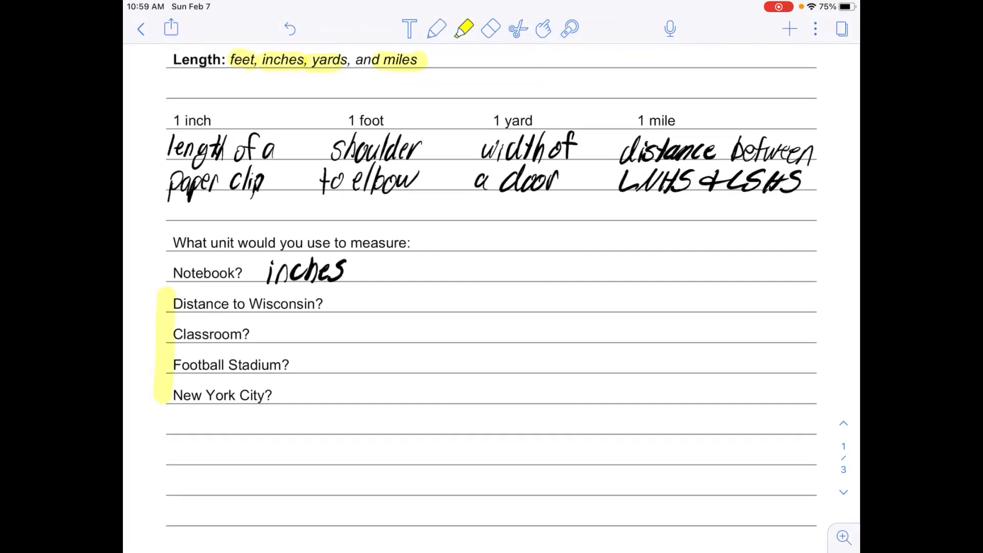
- Write the answers miles, yards or feet, yards, and miles beside the last four questions
click(436, 28)
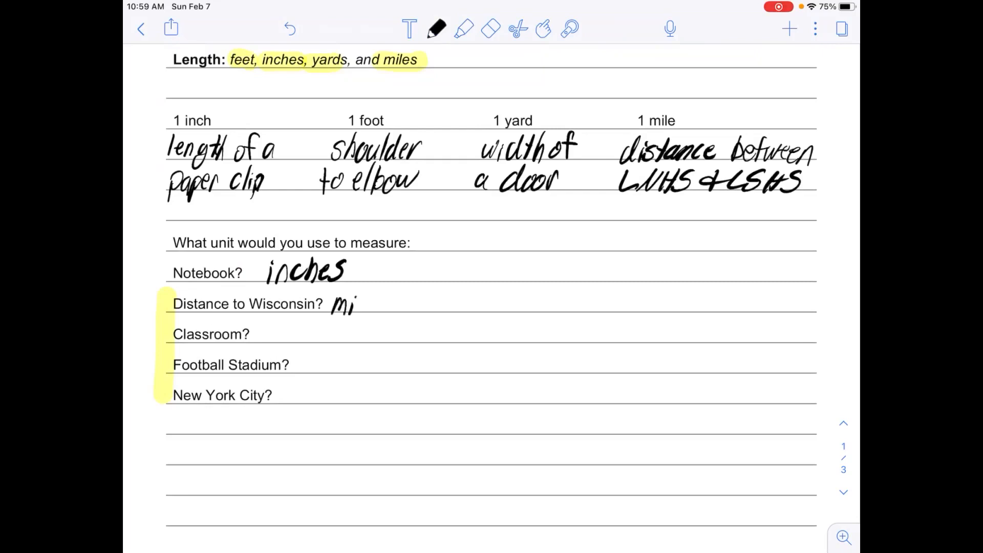
text(miles)
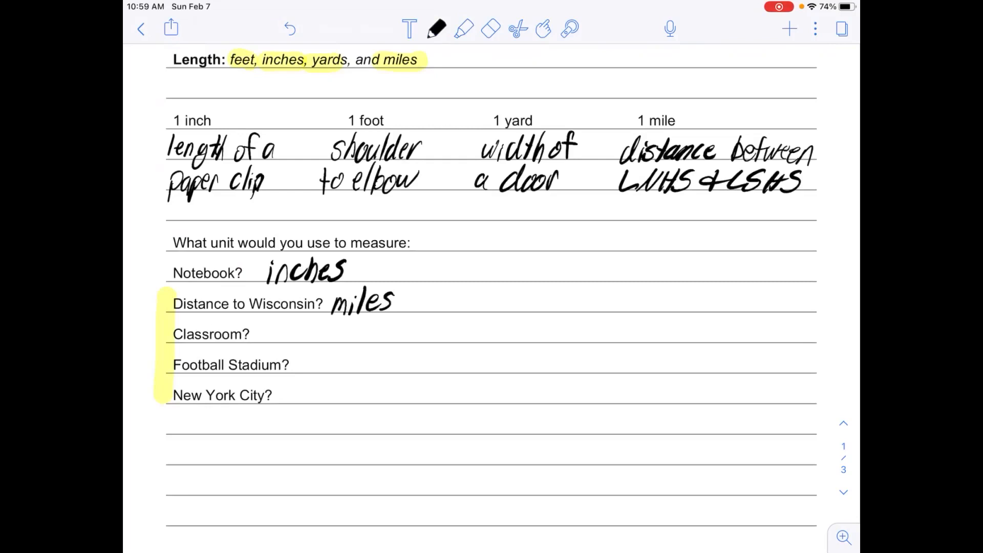
drag(260, 327, 273, 342)
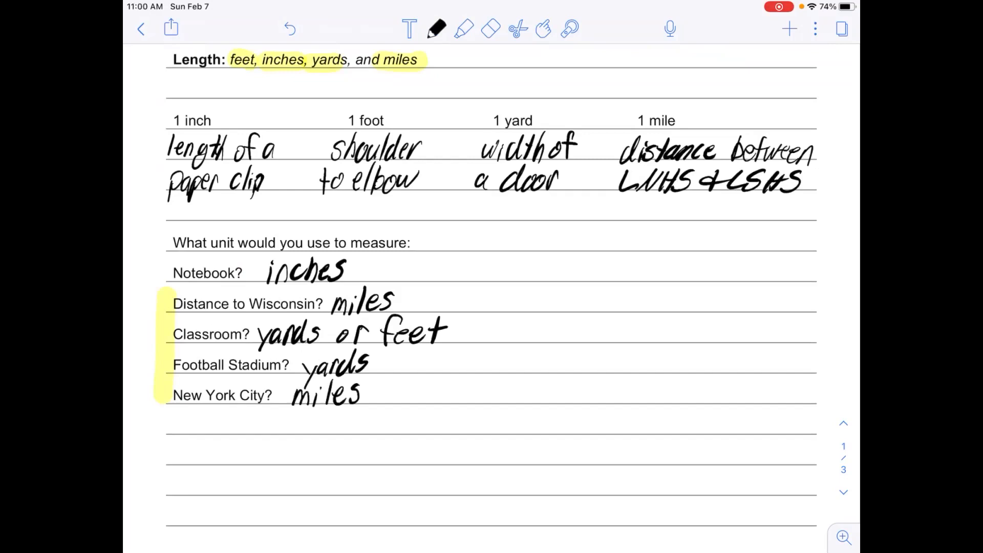
scroll(down, 3)
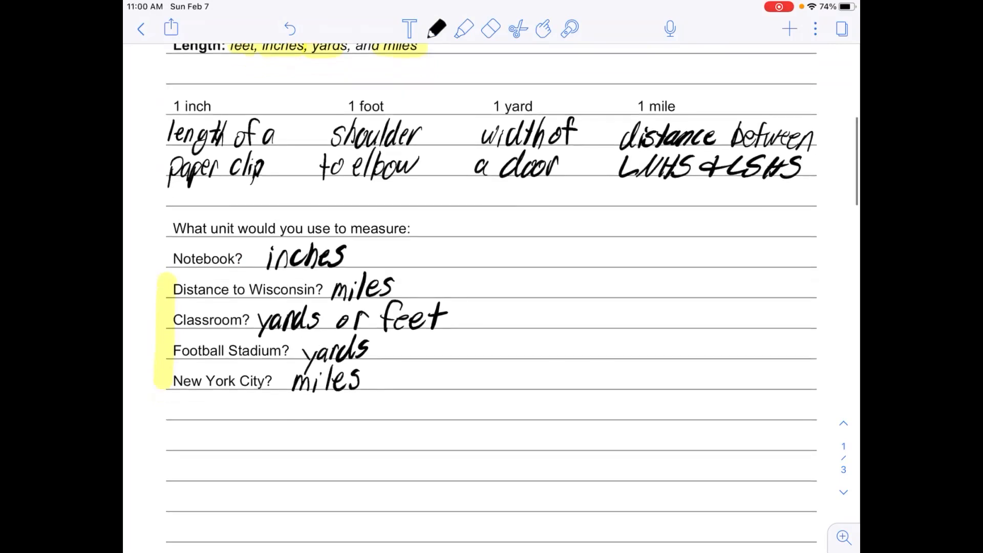
- Highlight pounds, tons and ounces in the Weight unit list, then return to black ink
scroll(down, 3)
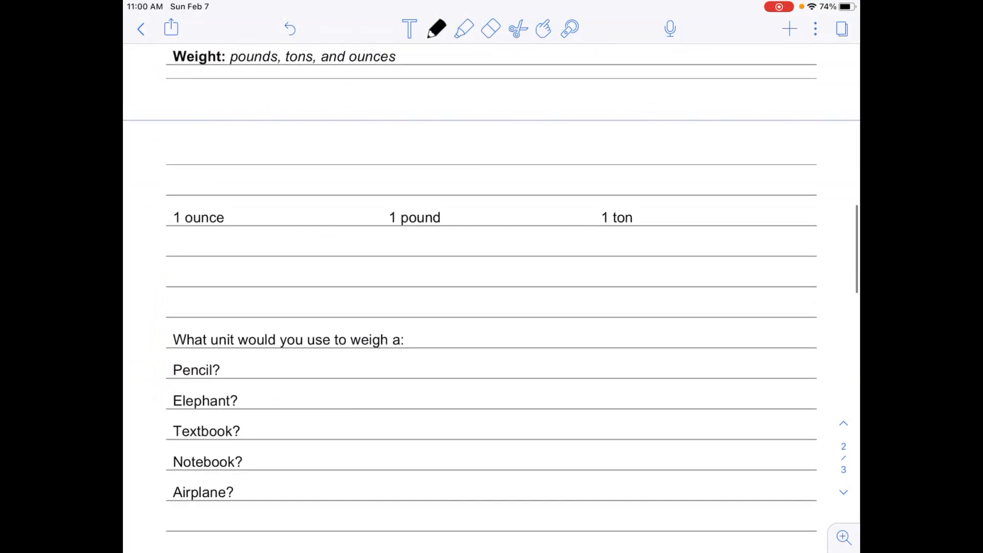
click(464, 27)
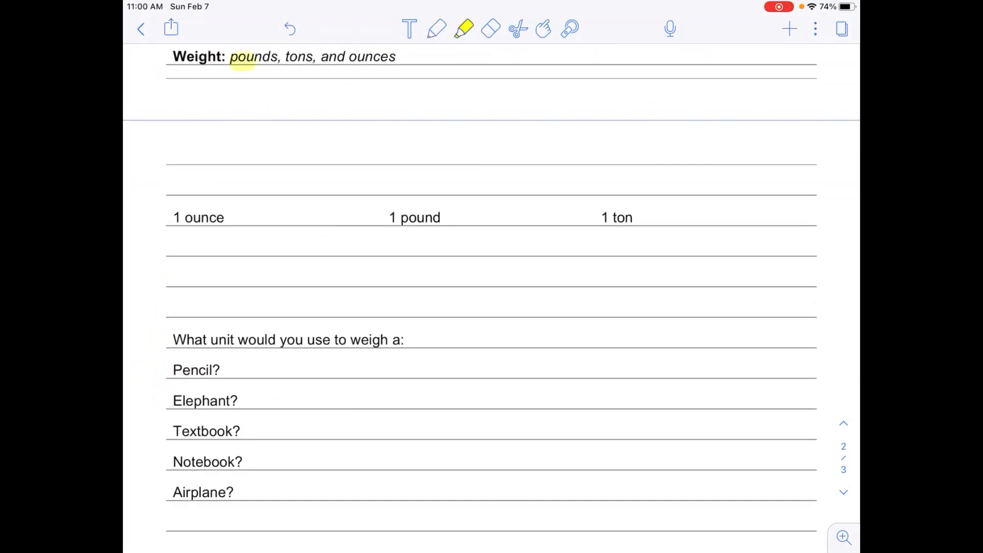
drag(229, 56, 399, 57)
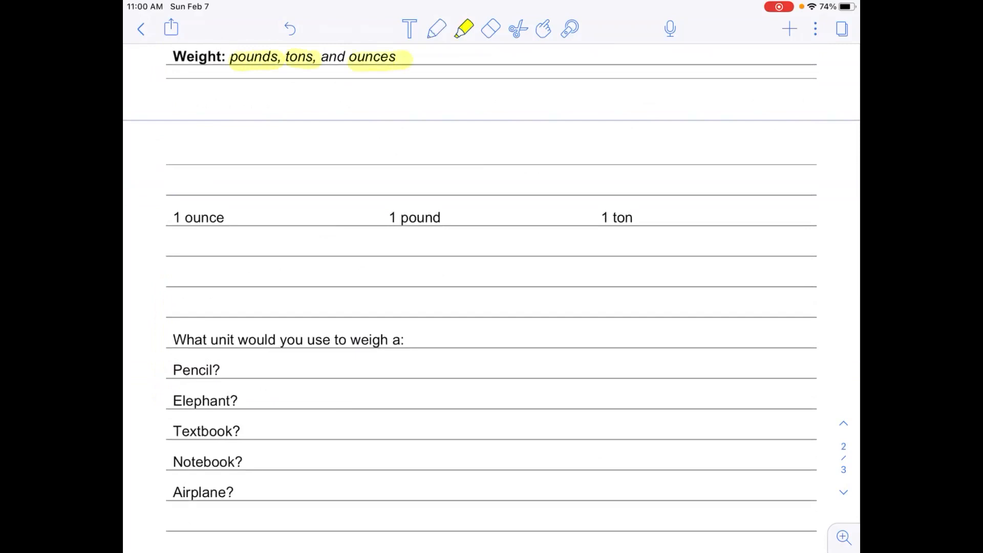
click(436, 27)
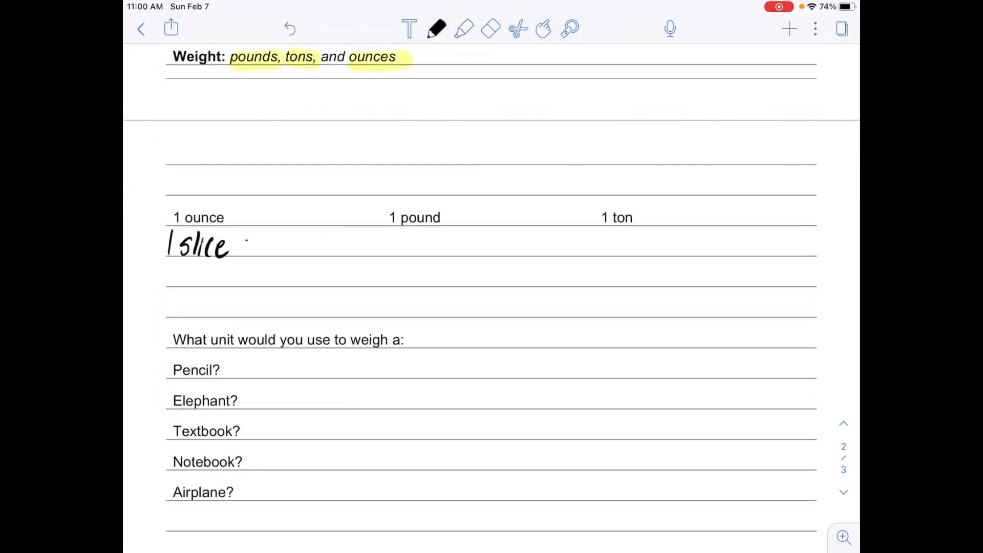
- Write 'slice of bread' under 1 ounce, 'soccer ball' under 1 pound and 'walrus' under 1 ton
drag(245, 241, 201, 276)
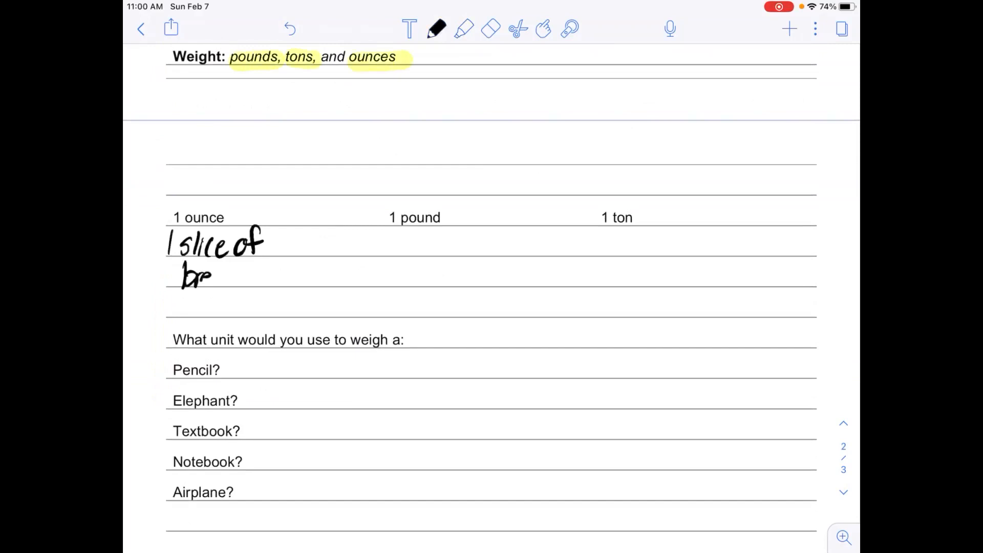
drag(213, 276, 241, 282)
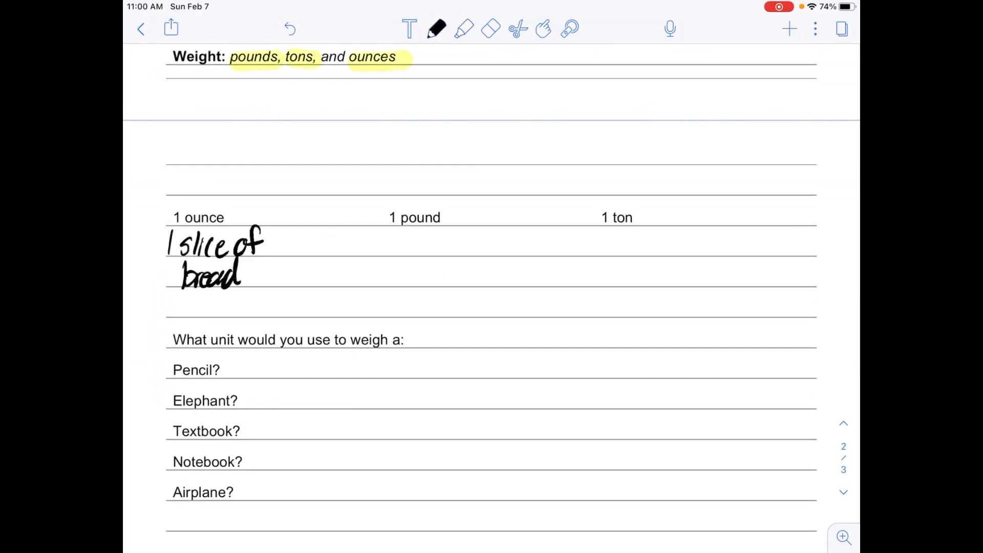
drag(388, 245, 385, 241)
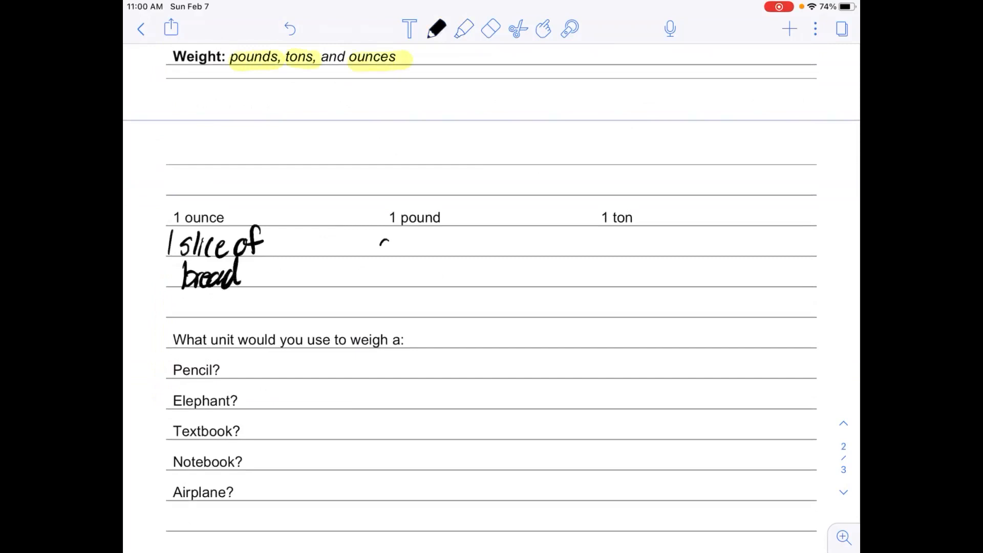
drag(376, 248, 448, 248)
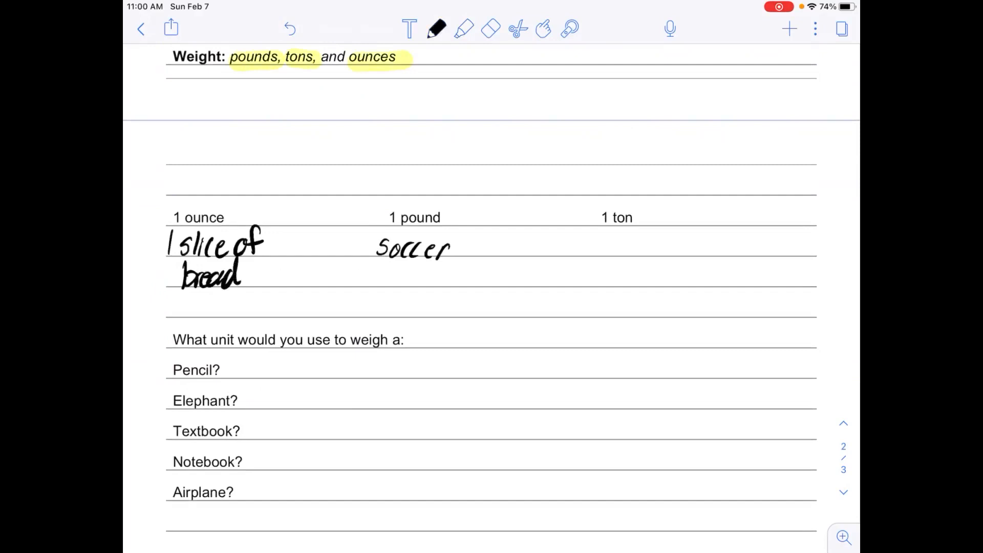
drag(399, 276, 445, 276)
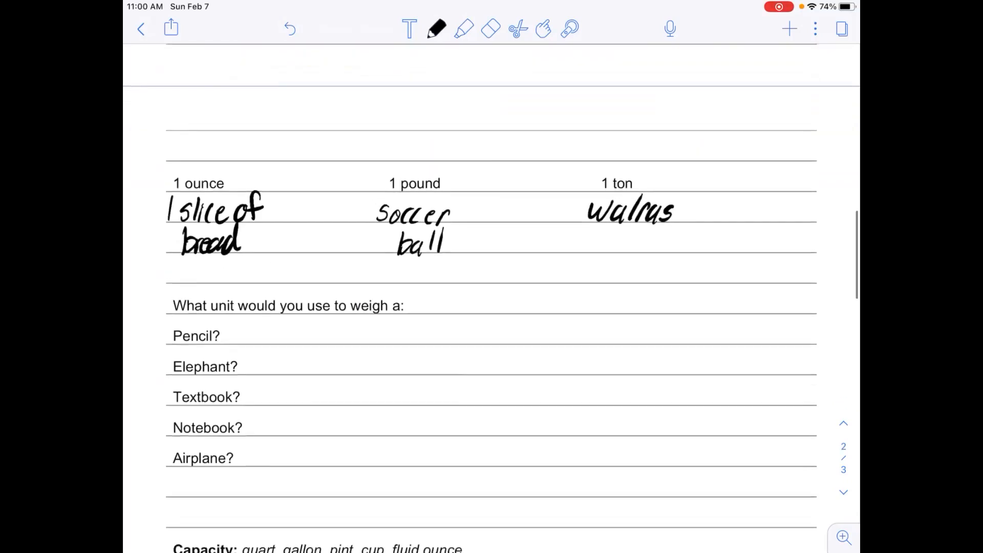
- Answer the weight questions: ounces for pencil and notebook, tons for elephant and airplane, pounds for textbook
scroll(down, 3)
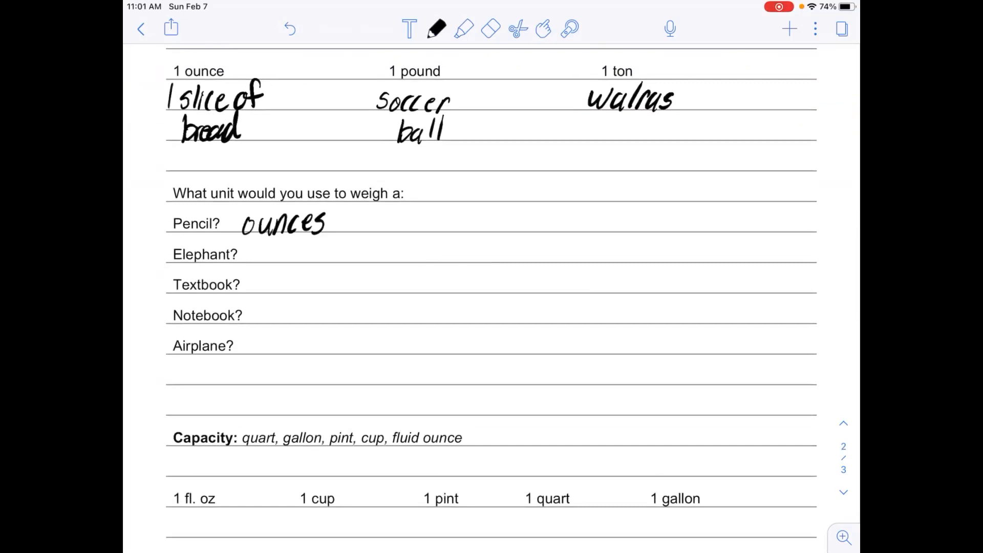
drag(251, 247, 254, 263)
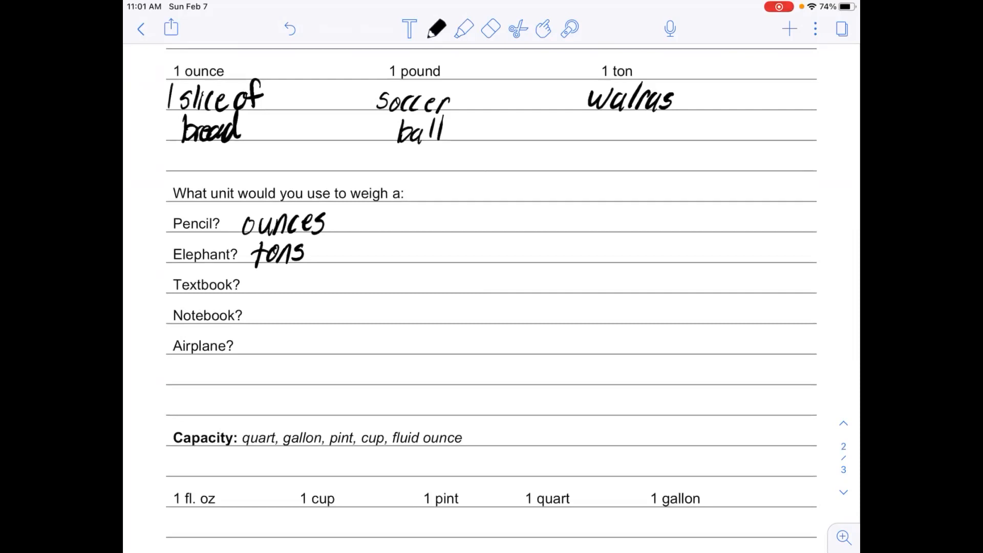
text(pounds)
text(ounces)
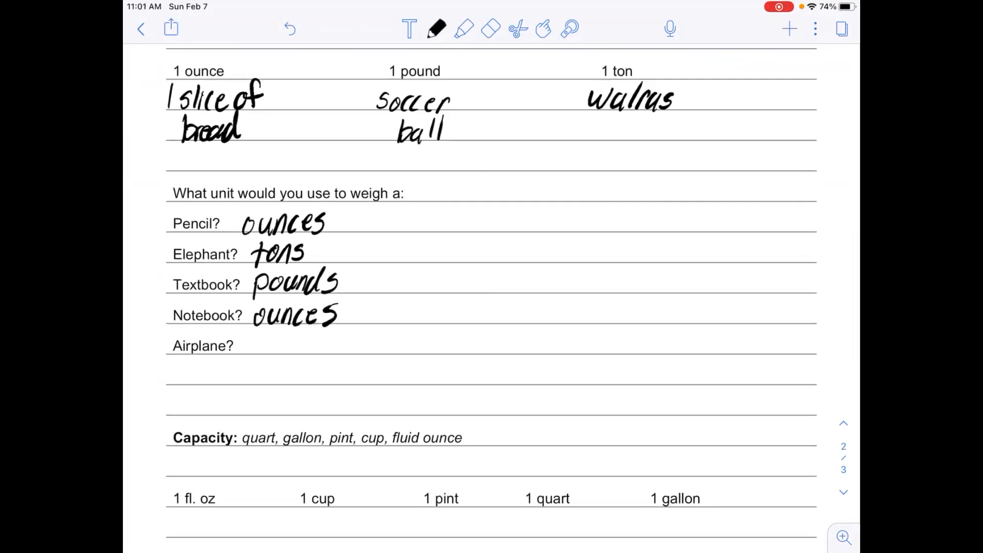
text(tons)
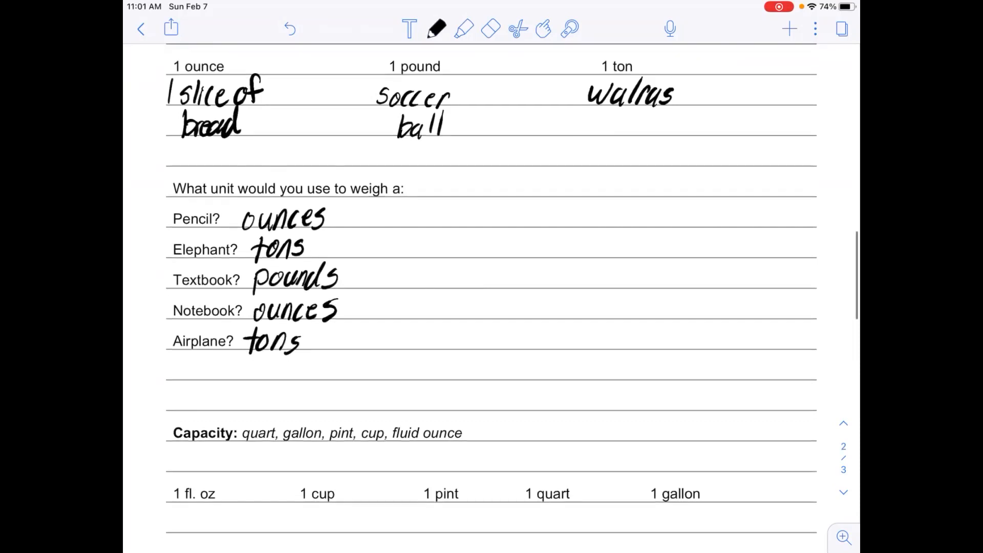
scroll(down, 3)
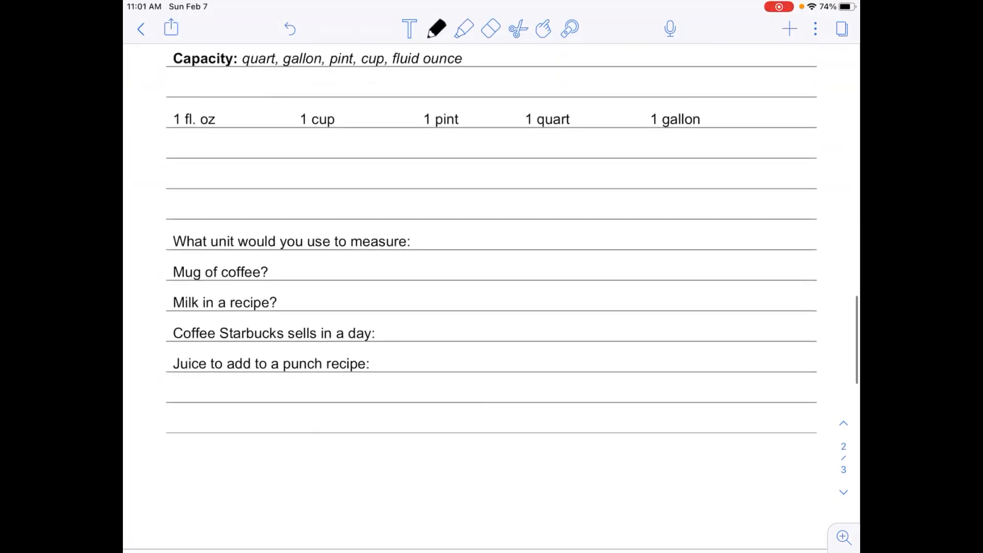
- Write 'the amount a container can hold' beside the Capacity unit list
scroll(down, 3)
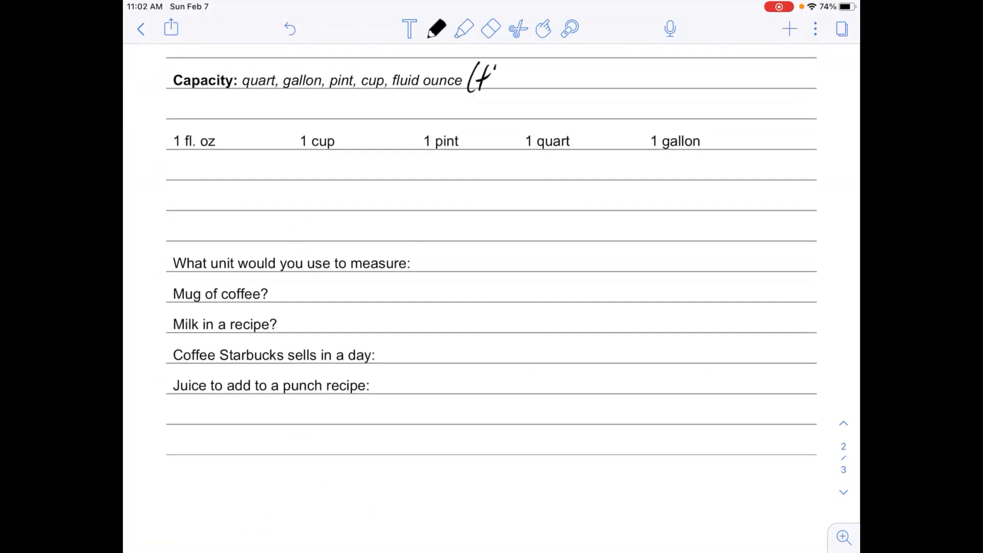
drag(483, 78, 552, 78)
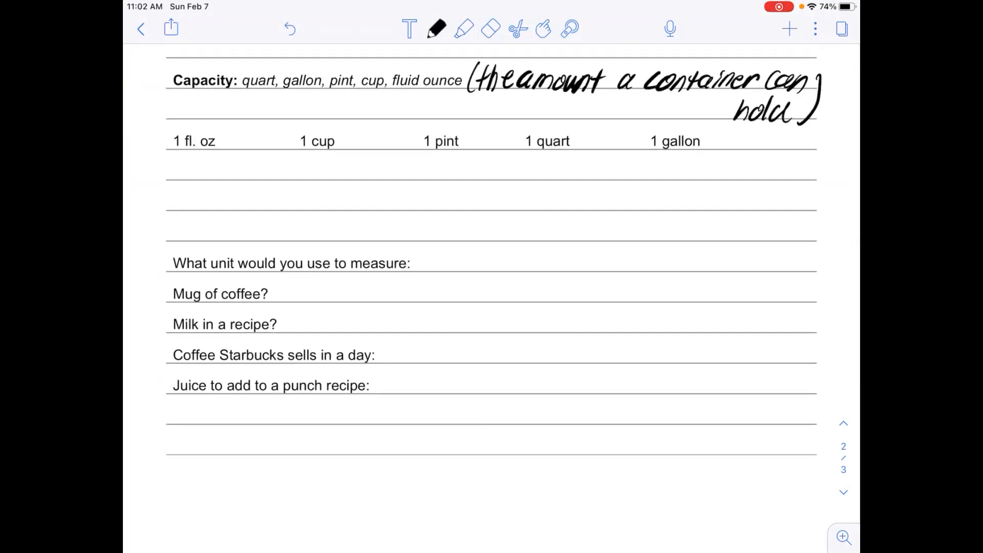
click(466, 27)
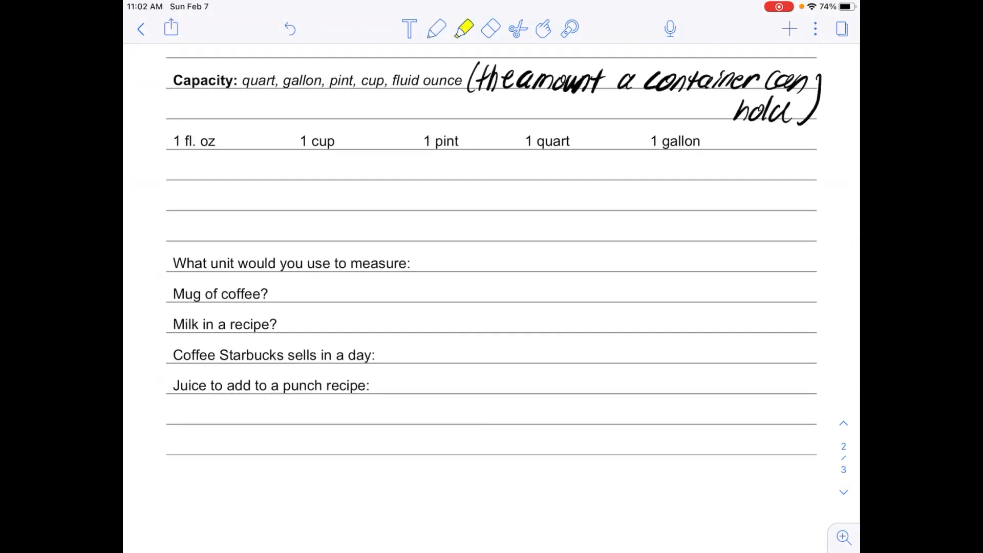
- Highlight quart, gallon, pint, cup and fluid ounce, then return to black pen
drag(245, 81, 388, 81)
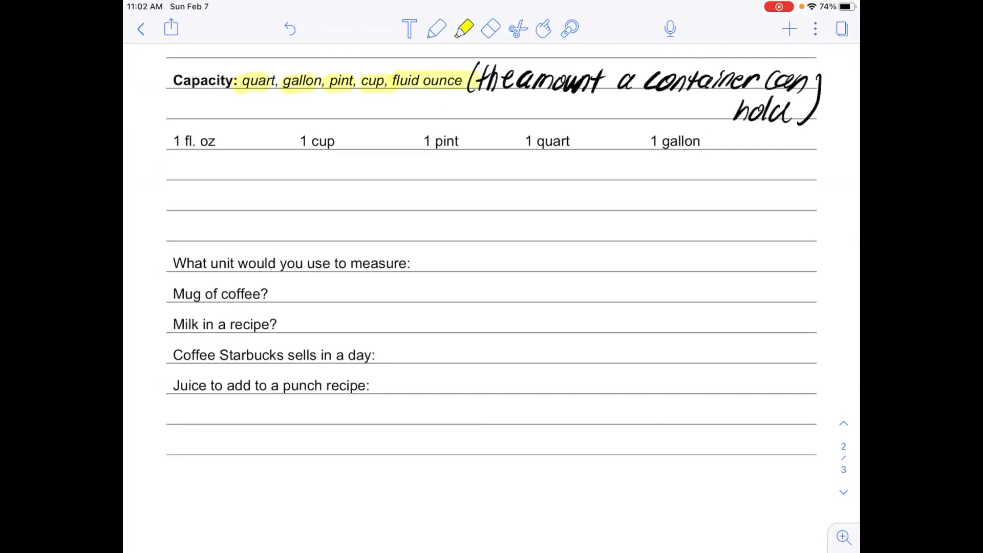
click(437, 28)
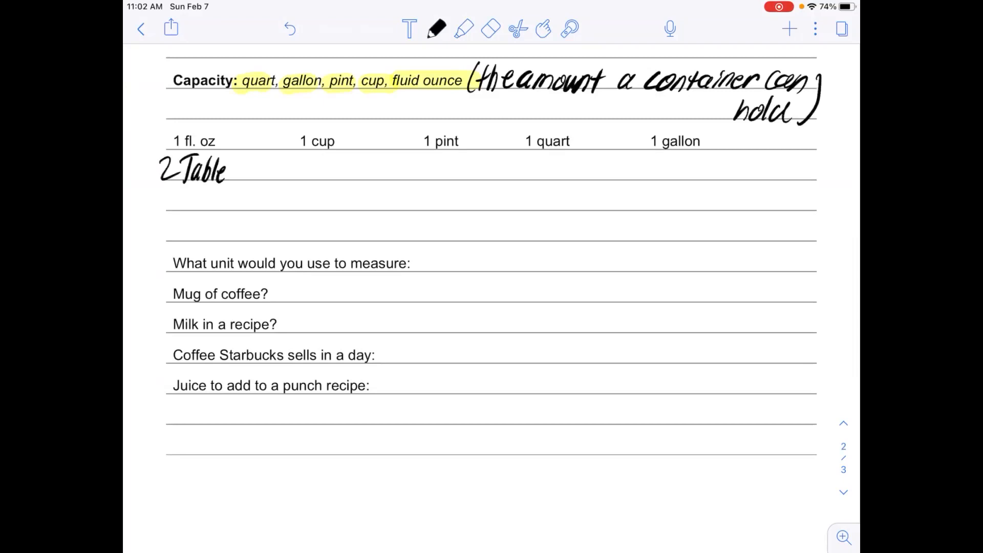
- Write '2 Tablespoons' under 1 fl. oz. and 'big milk jug' under 1 gallon
drag(223, 169, 273, 172)
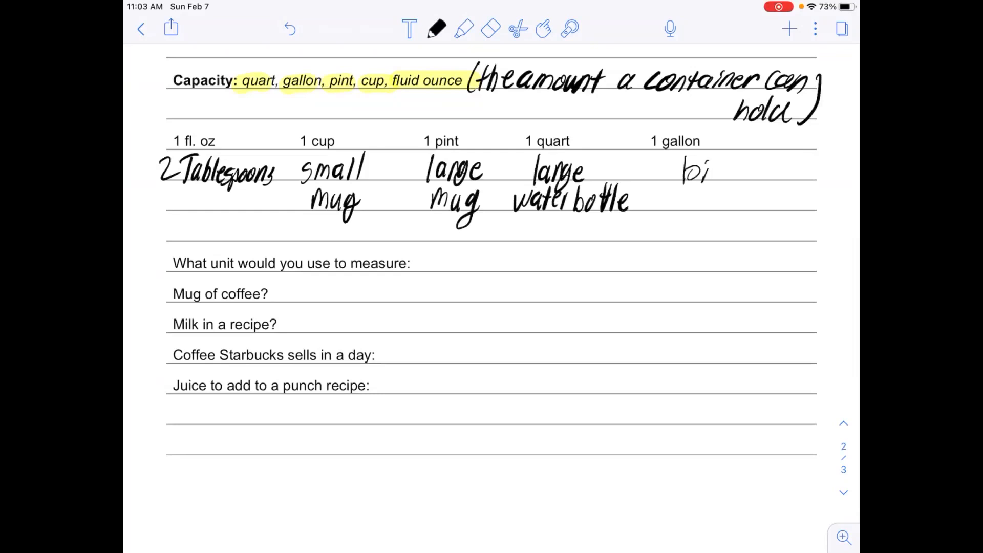
drag(709, 169, 772, 170)
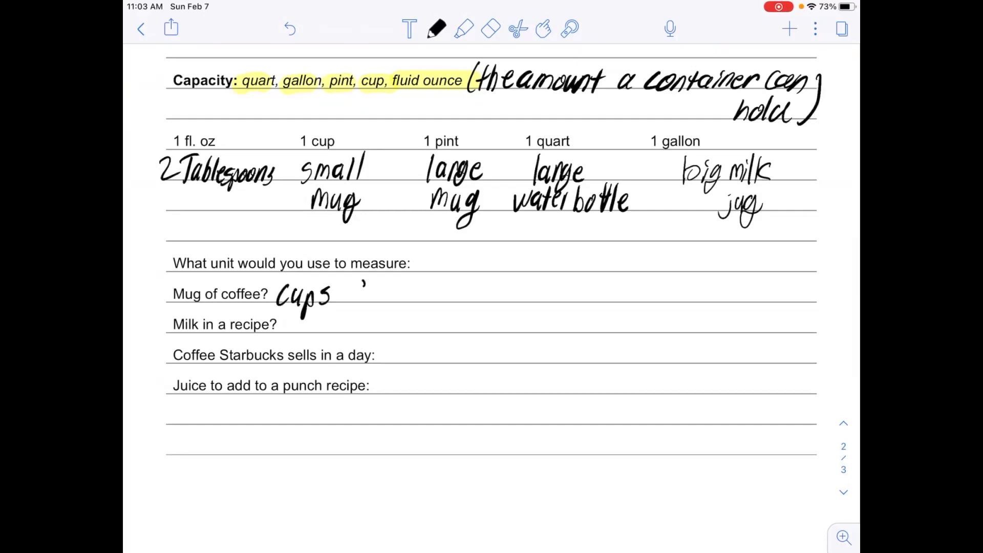
- Write 'fl. oz.' beside the Mug of coffee question, completing 'cups fl. oz.'
drag(351, 295, 420, 295)
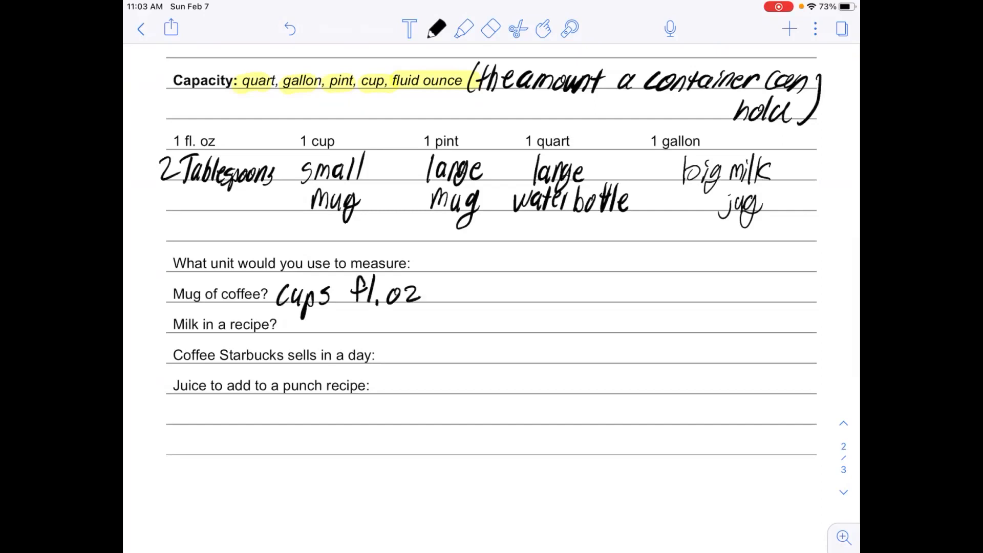
click(430, 305)
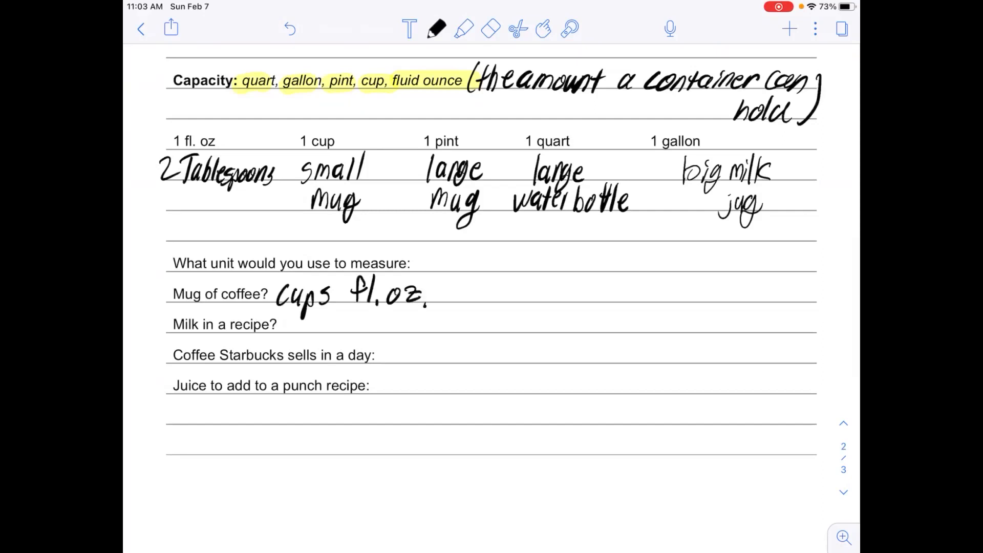